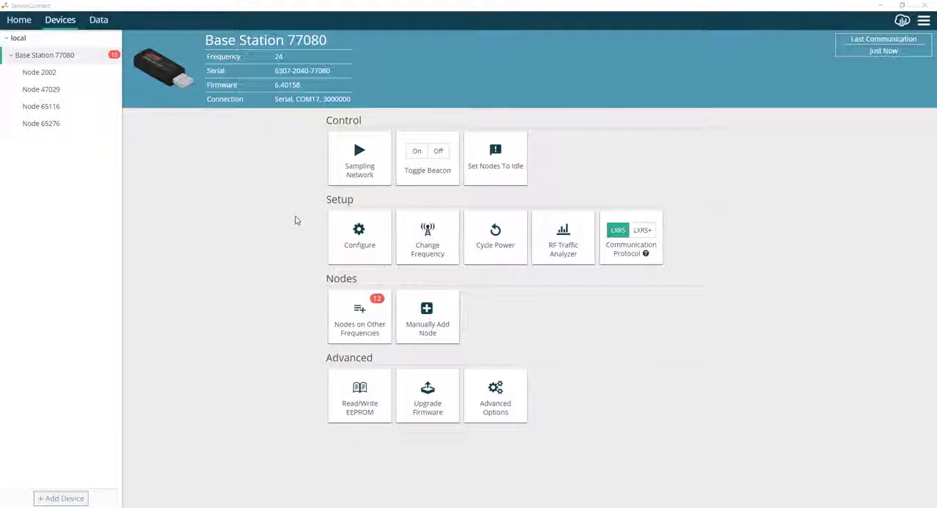
mouse_move(307, 219)
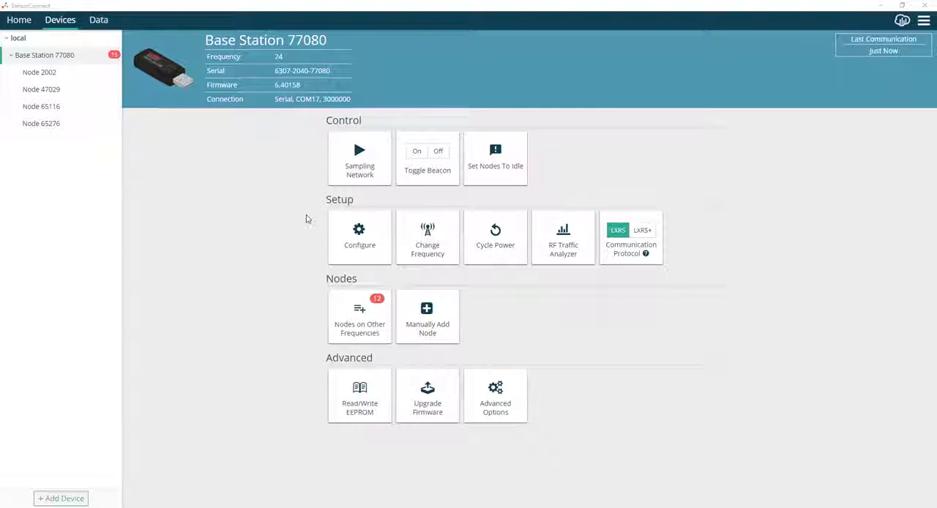
mouse_move(302, 214)
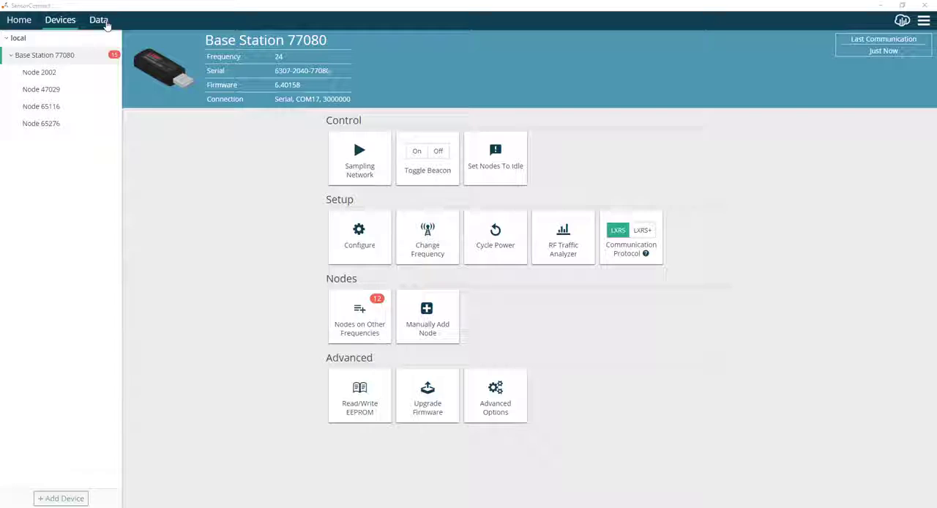
- Add a Time Series Graph widget to Dashboard 1 from the Data view
left_click(97, 21)
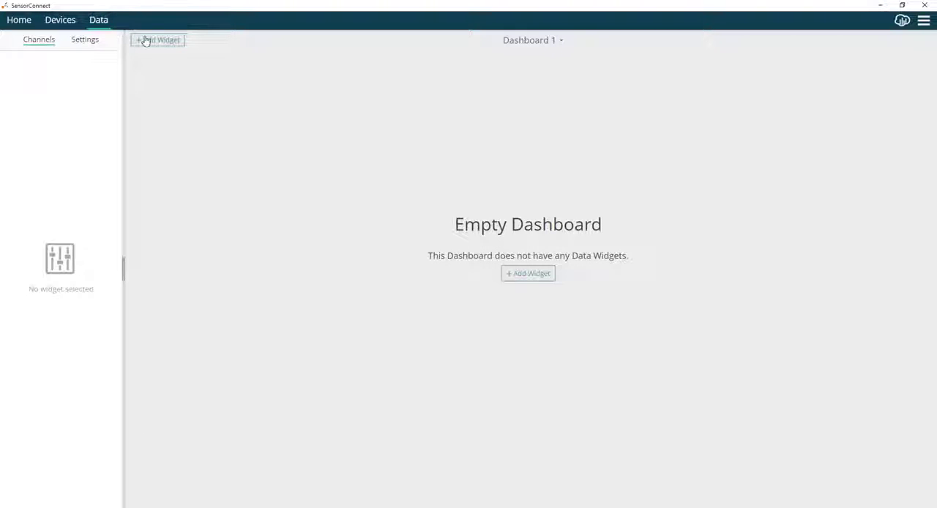
left_click(158, 39)
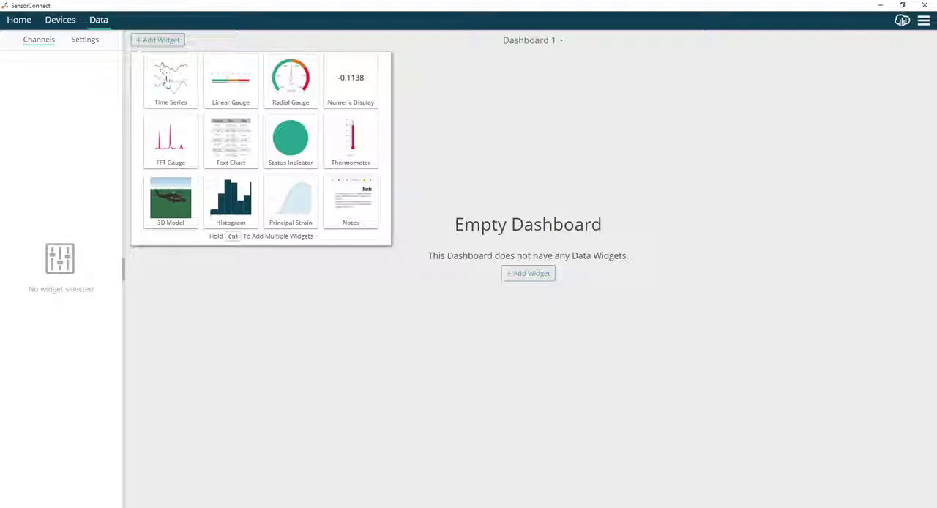
left_click(170, 80)
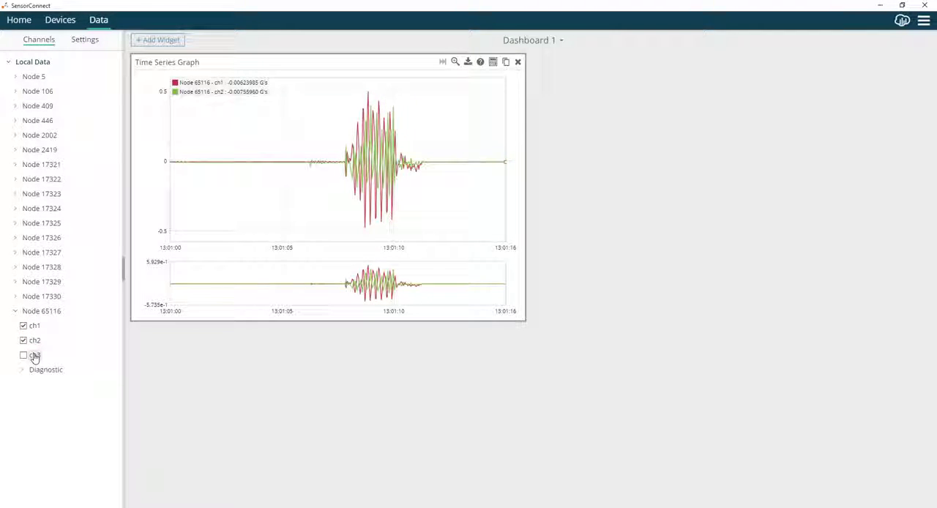
- Plot ch3 of Node 65116 and zoom into the 13:01:07–13:01:12 vibration burst
left_click(23, 356)
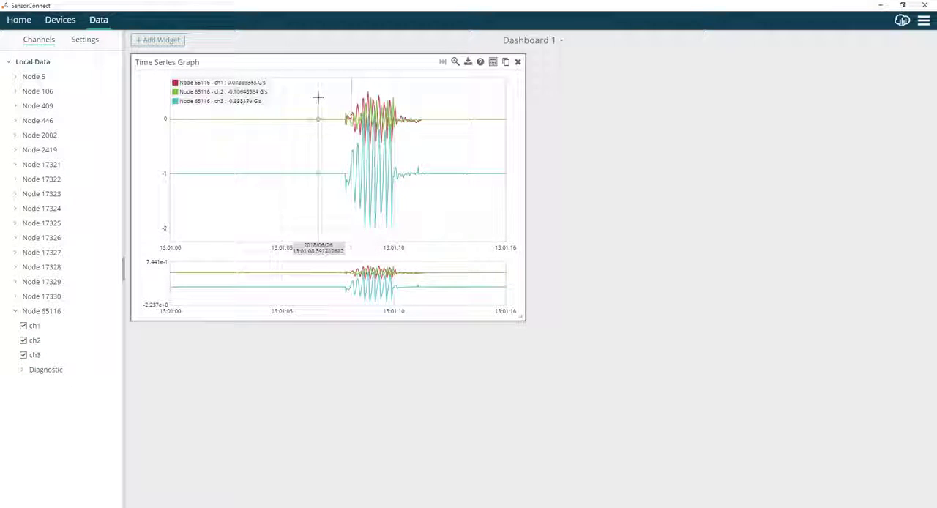
left_click_drag(318, 97, 423, 191)
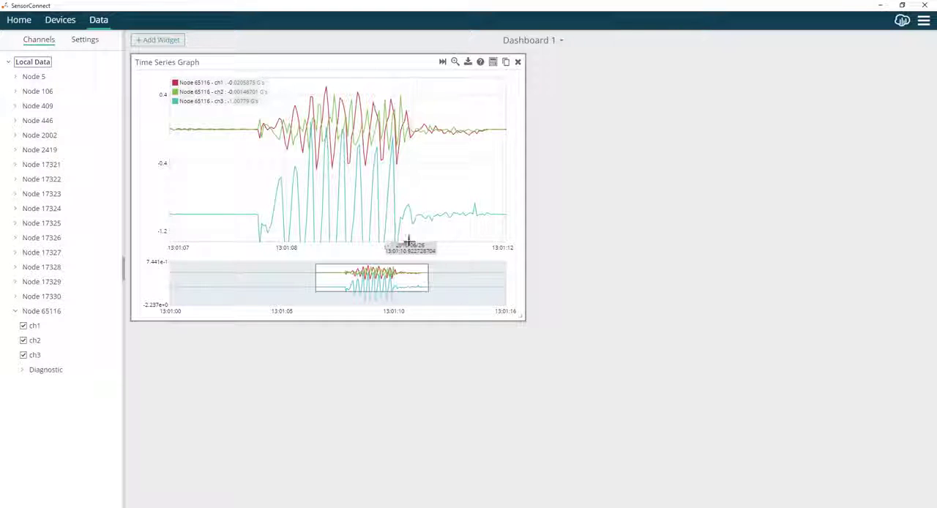
mouse_move(397, 162)
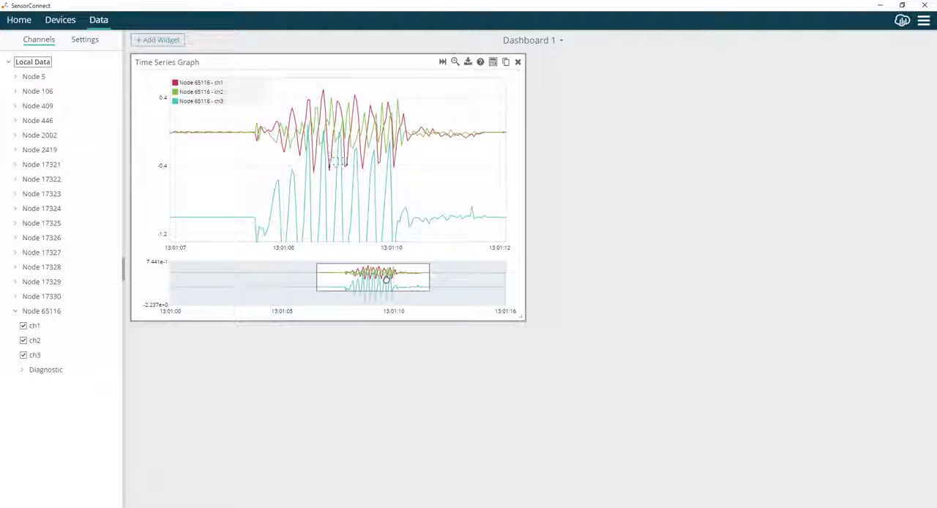
mouse_move(432, 158)
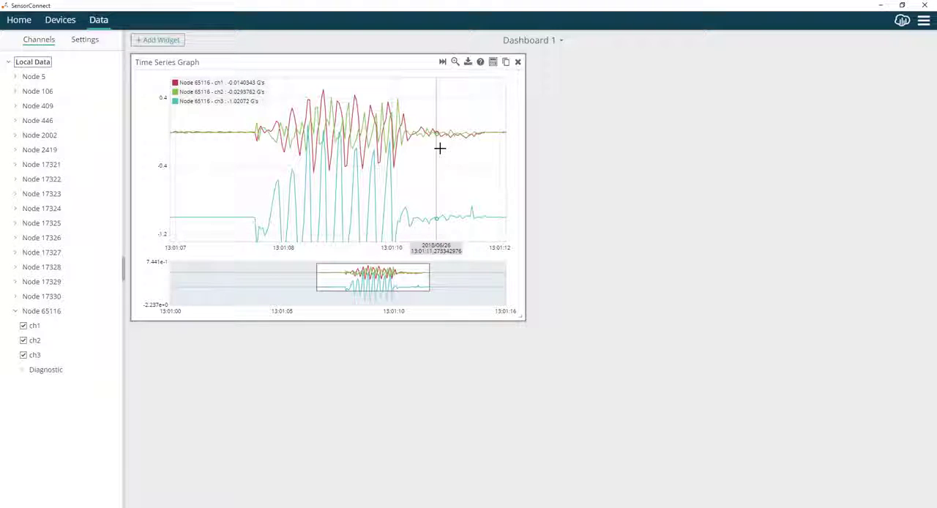
mouse_move(468, 61)
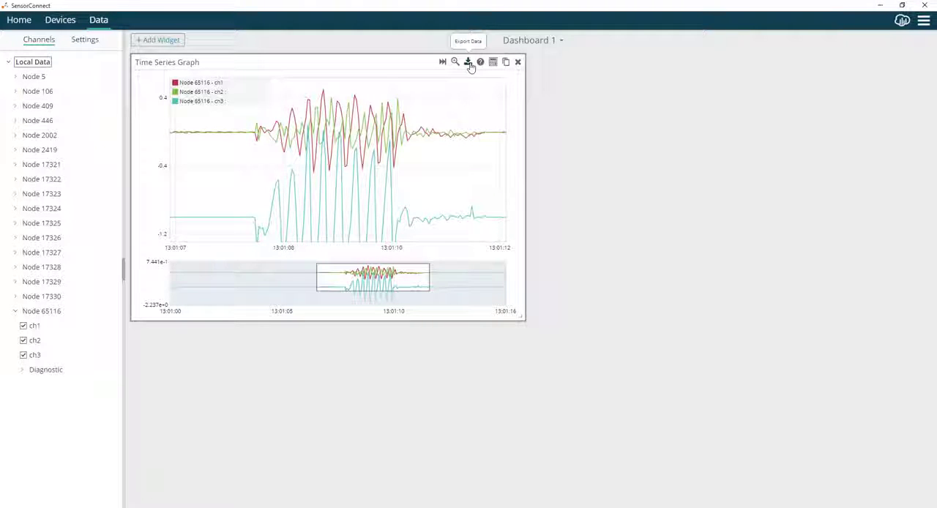
- Export the zoomed graph data as a CSV into Desktop > Creating CSV Files and confirm completion
left_click(468, 62)
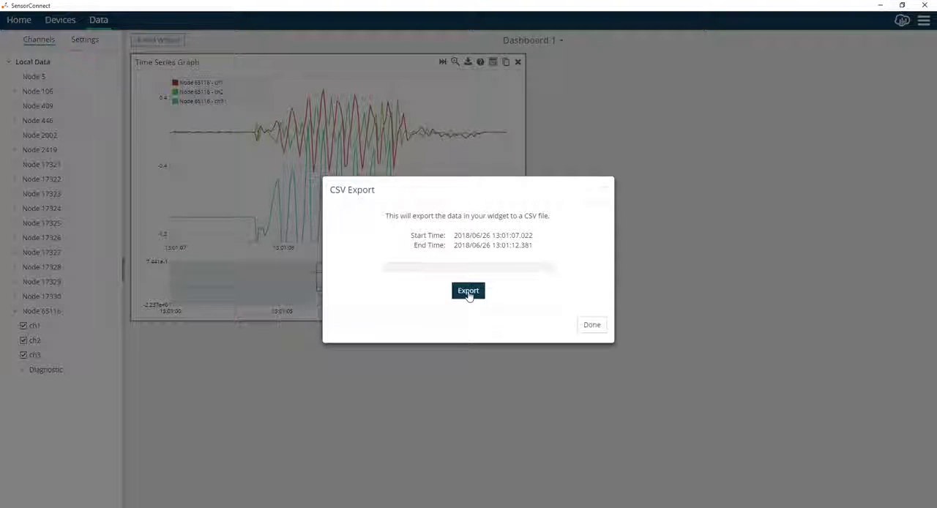
left_click(469, 291)
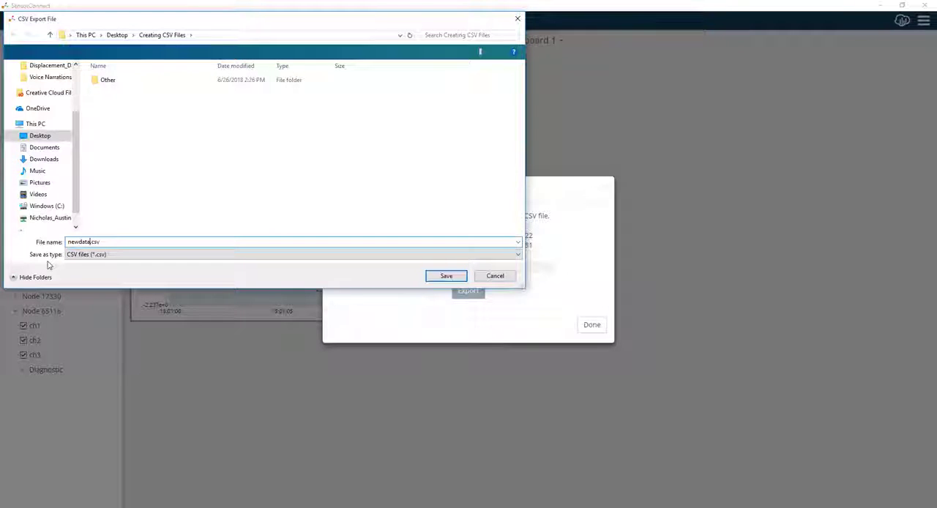
left_click(446, 275)
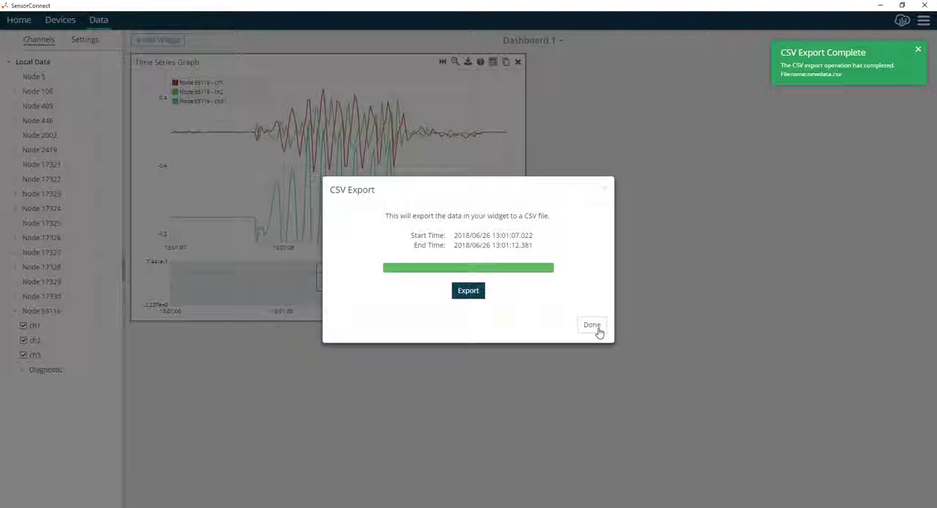
left_click(591, 325)
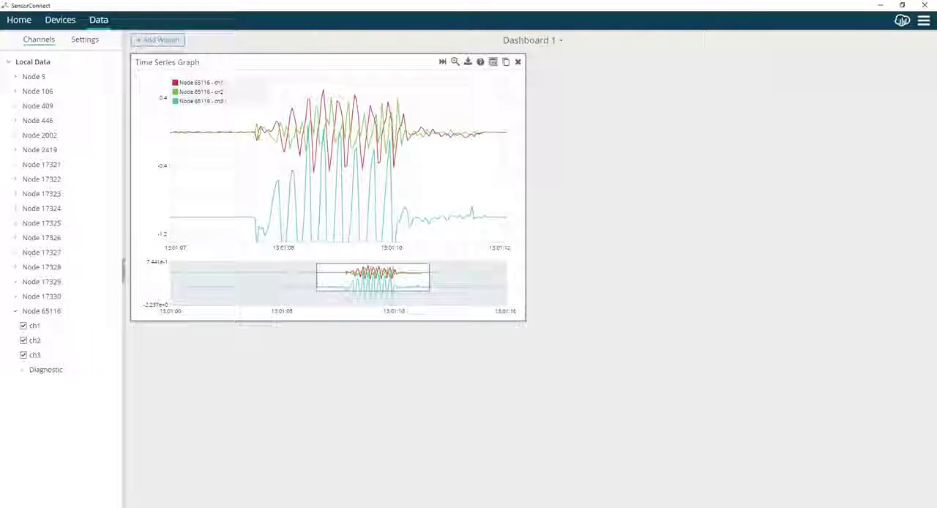